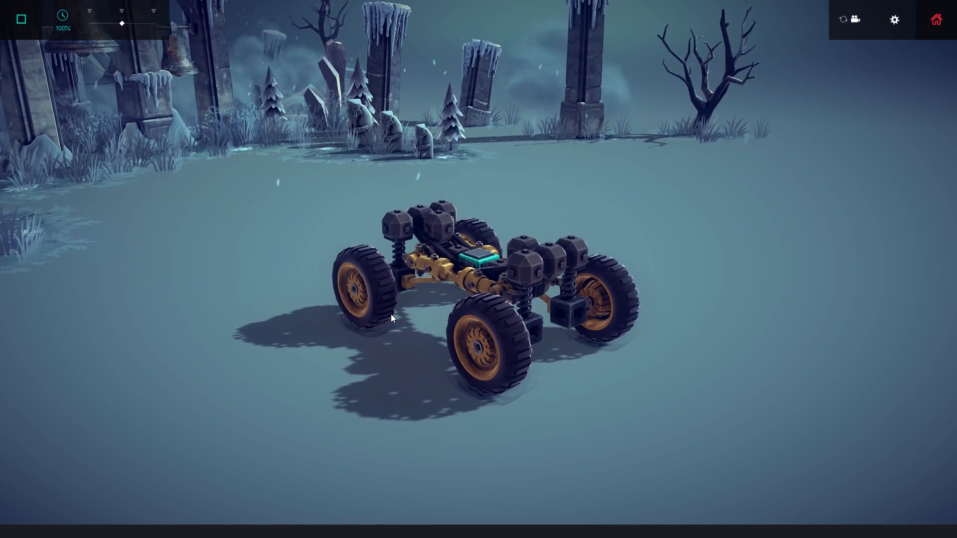
Stop the four-wheel chassis simulation, briefly re-run it, and return to build mode with the wrench tool.
left_click(20, 19)
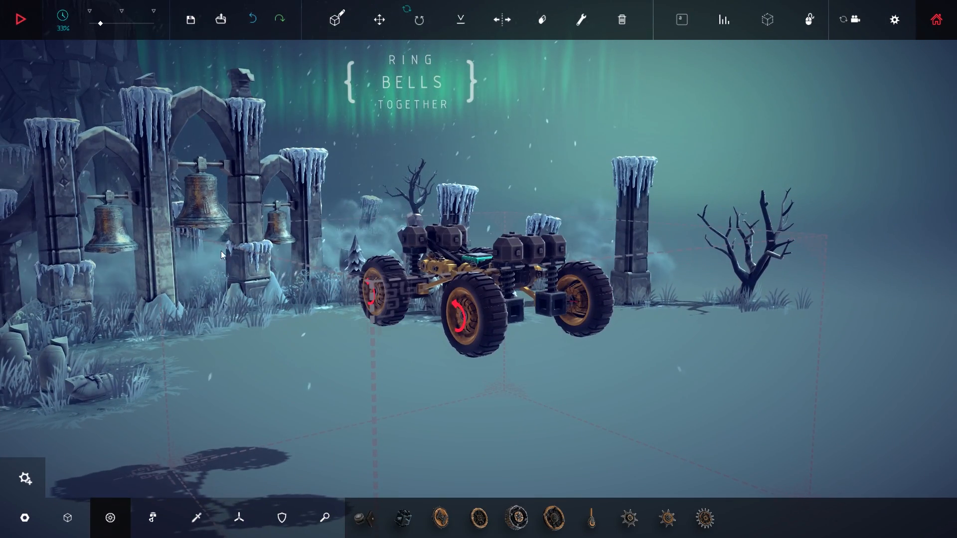
left_click(20, 19)
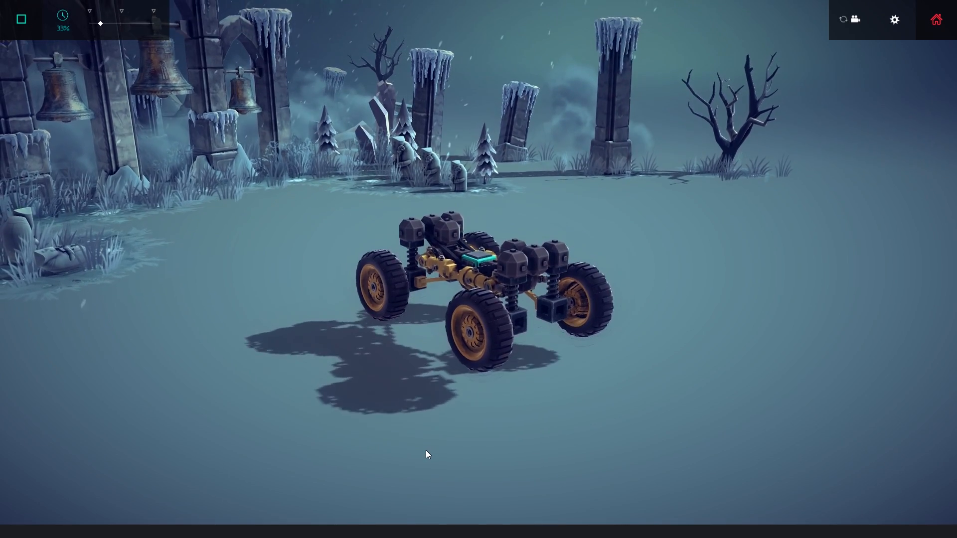
left_click(20, 19)
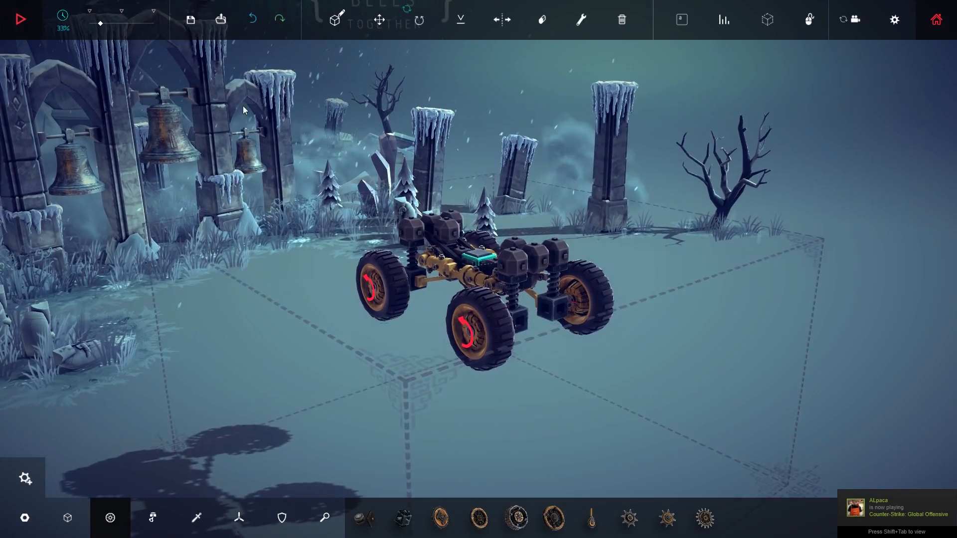
scroll("down", 3)
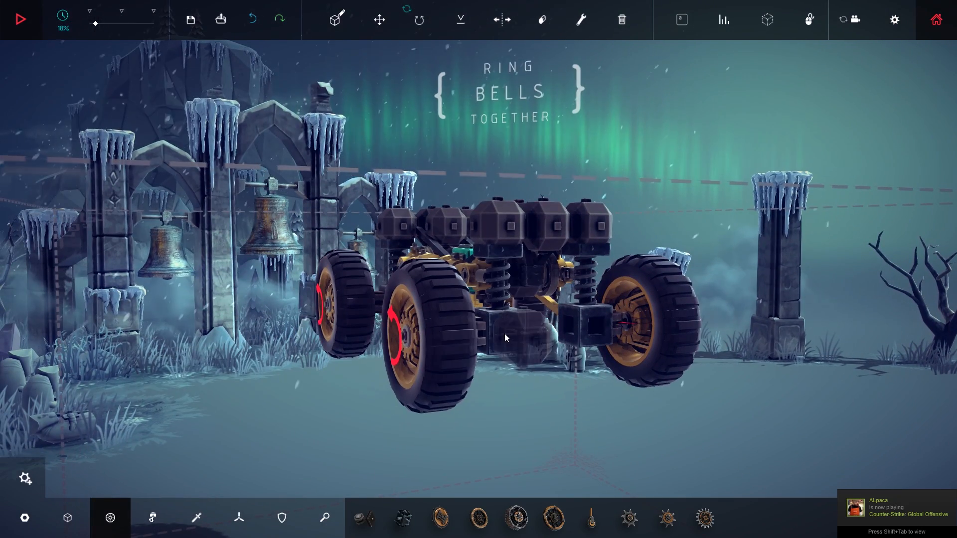
left_click(580, 18)
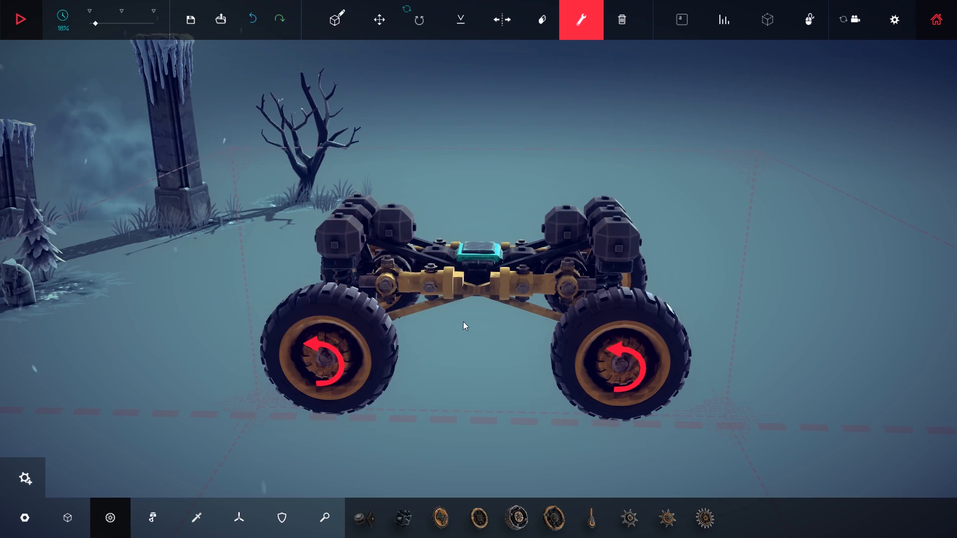
left_click(19, 19)
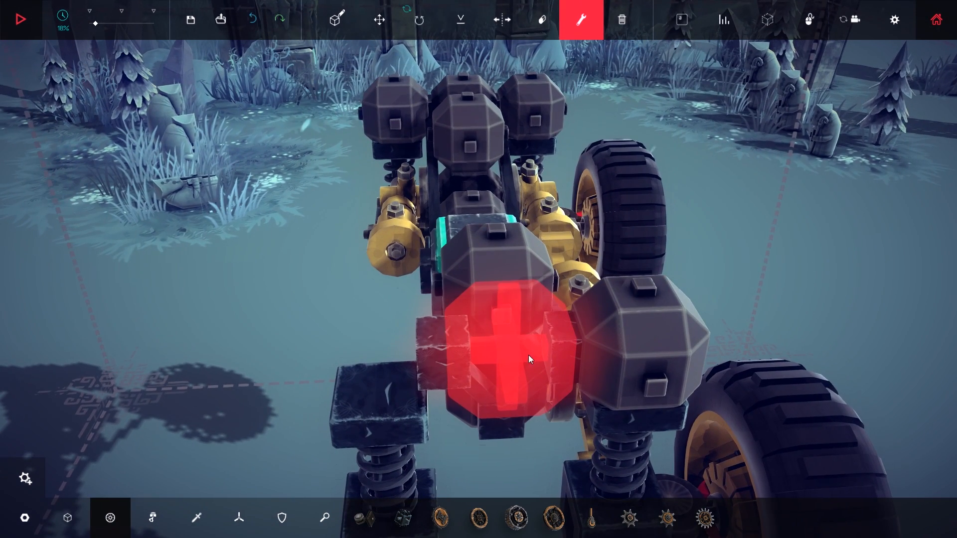
mouse_move(483, 366)
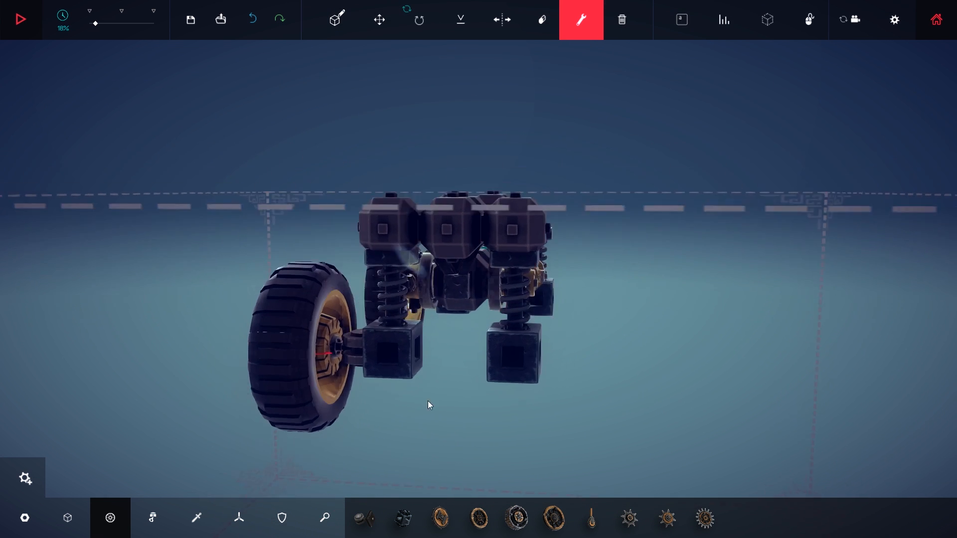
Start the four-wheel chassis driving in simulation and orbit the view around it.
left_click(379, 20)
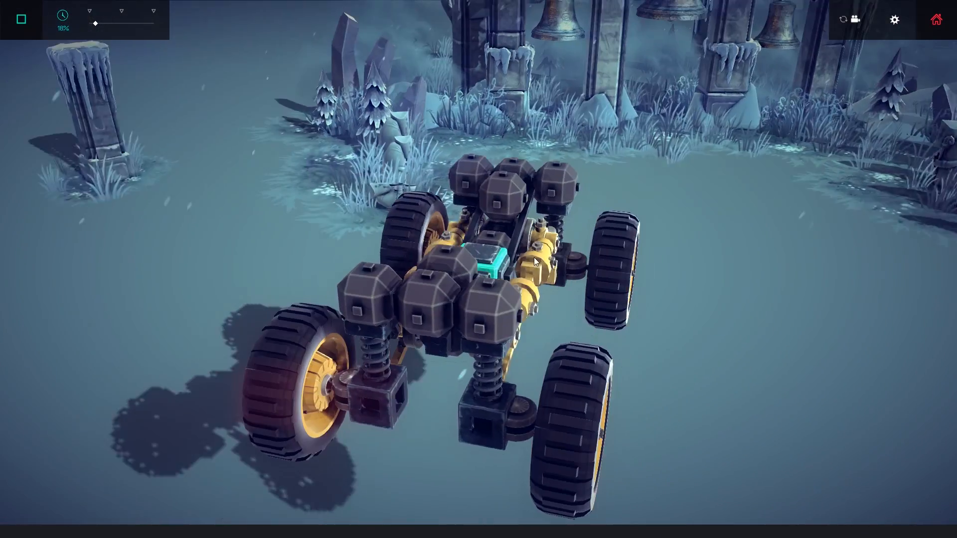
left_click_drag(96, 23, 121, 23)
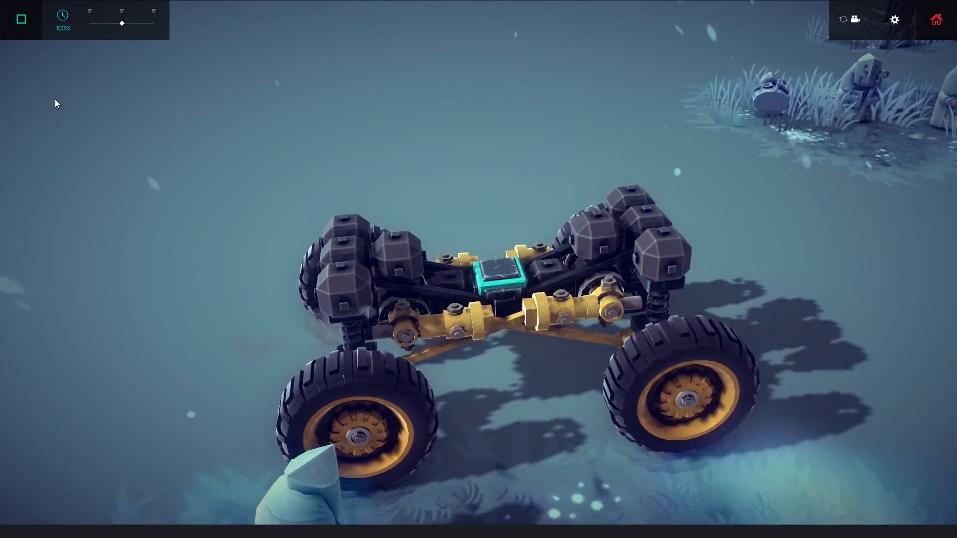
Stop the simulation, bring in the eight-wheel chassis, and start simulating it.
left_click(21, 19)
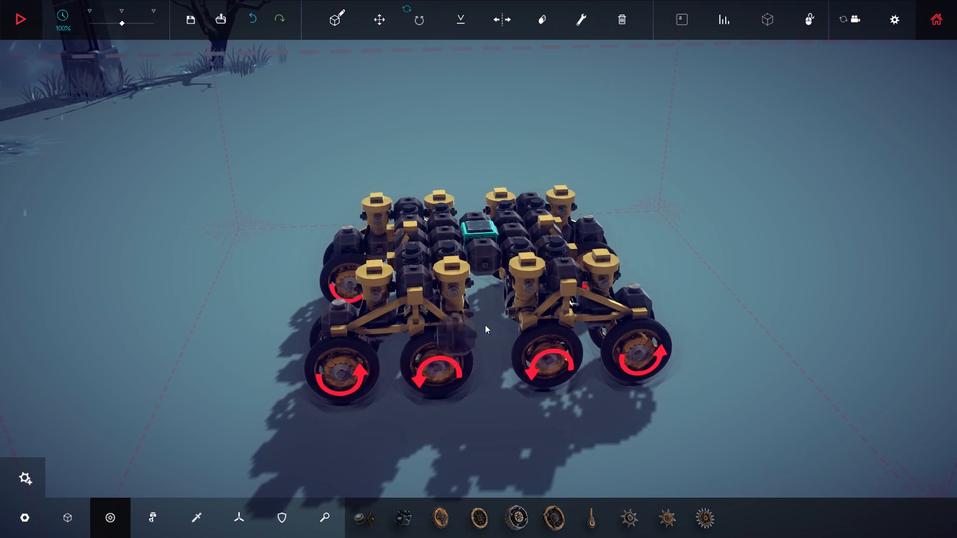
left_click(580, 20)
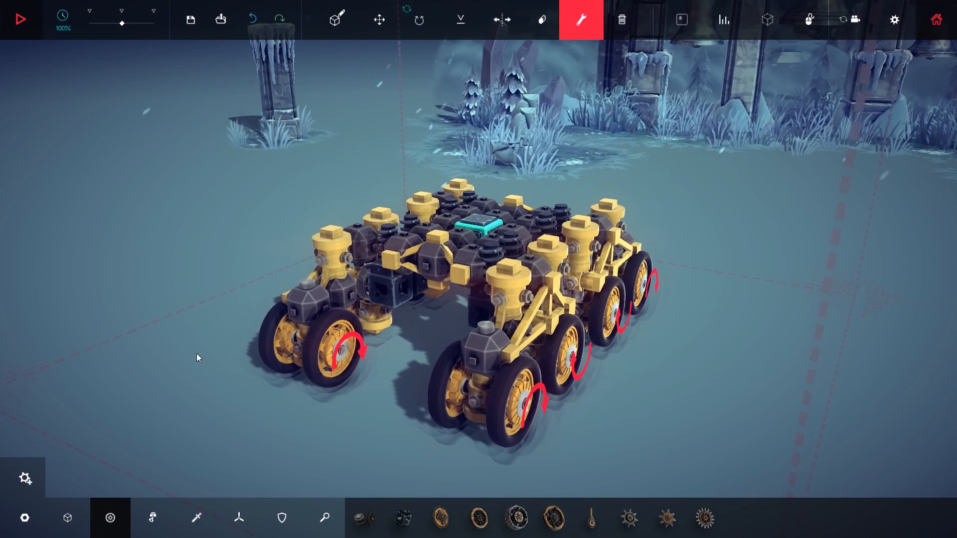
left_click(20, 18)
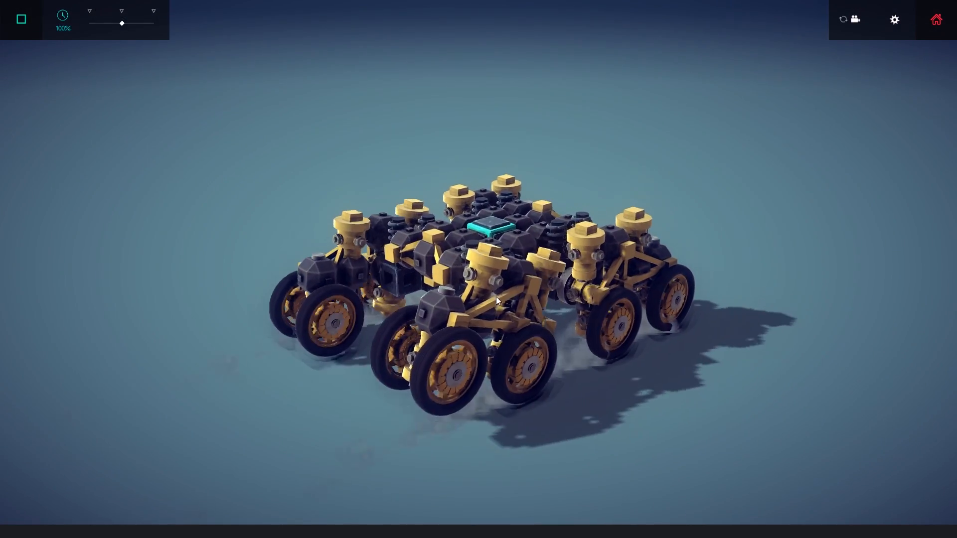
Stop the eight-wheel chassis simulation and return to the build editor.
left_click(20, 19)
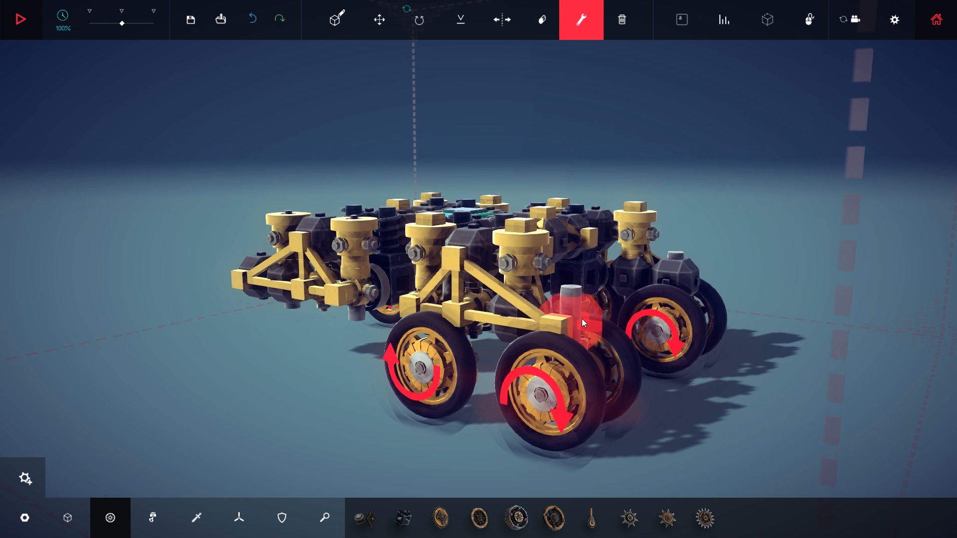
mouse_move(564, 325)
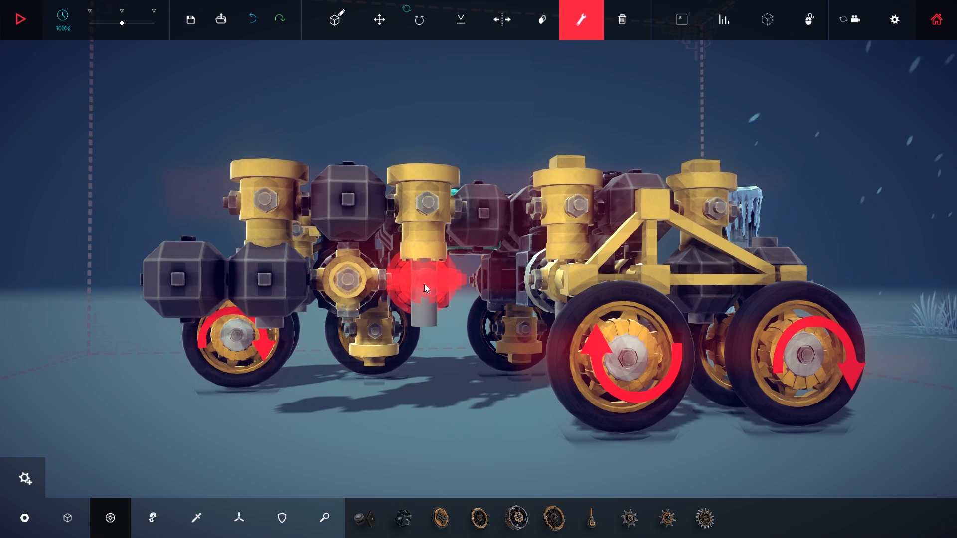
mouse_move(659, 392)
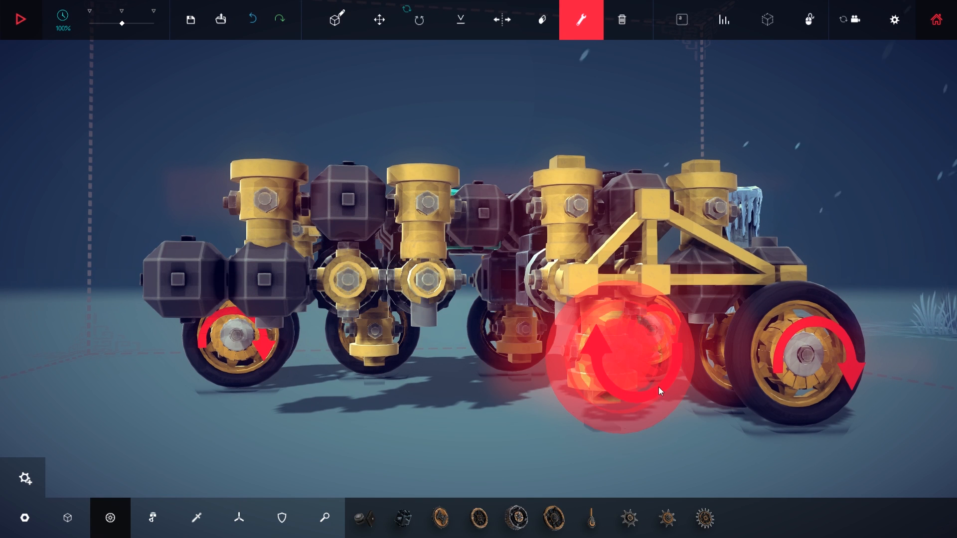
Undo the last edit on the eight-wheel chassis, slow the time scale, and start the simulation.
left_click(379, 20)
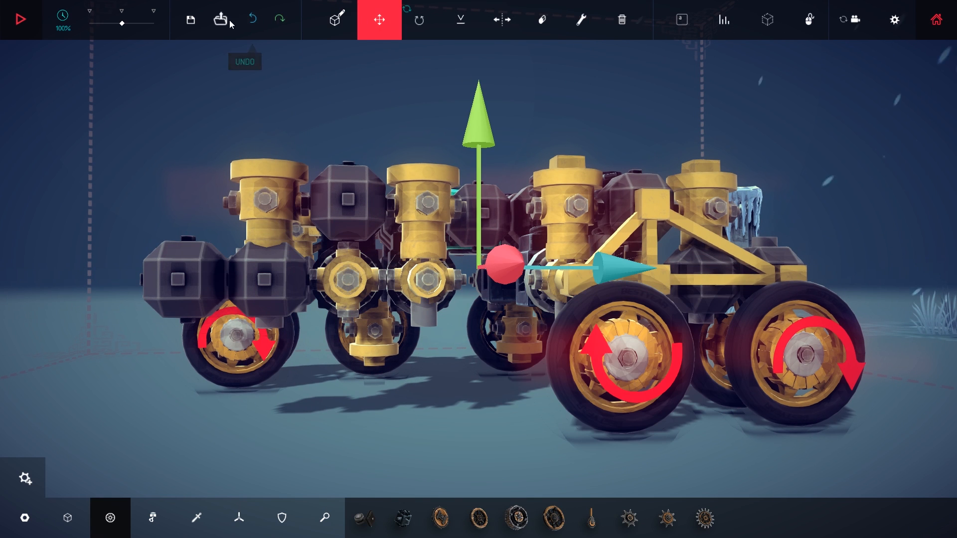
left_click(220, 19)
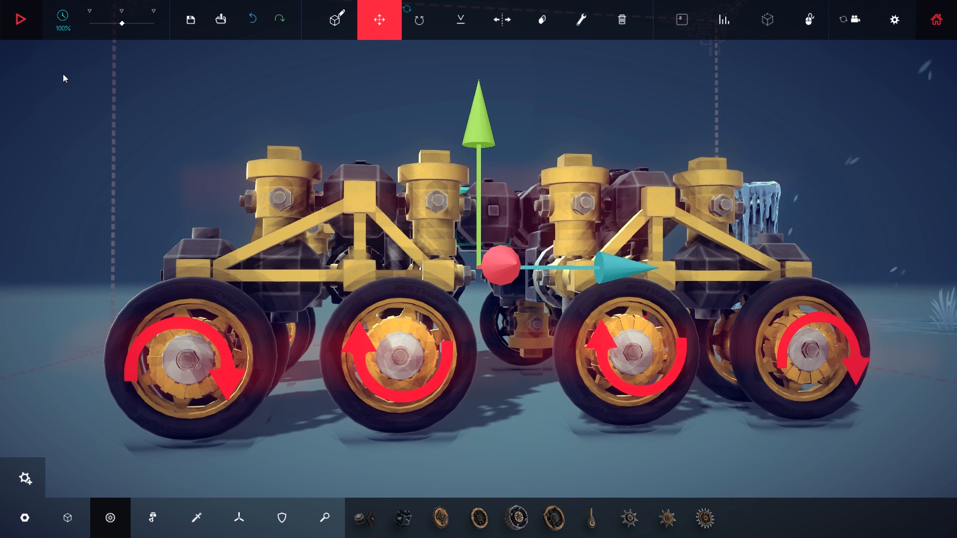
left_click_drag(121, 23, 96, 23)
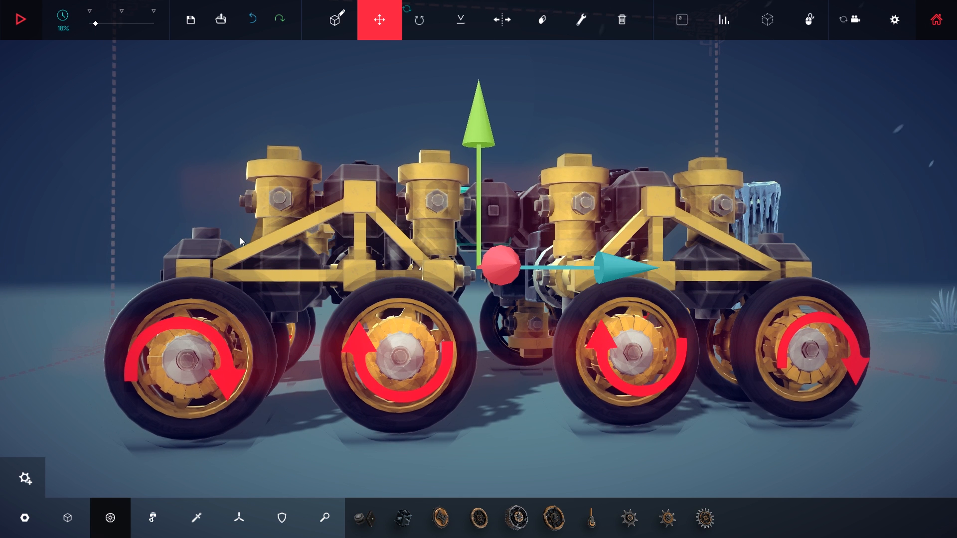
left_click(21, 19)
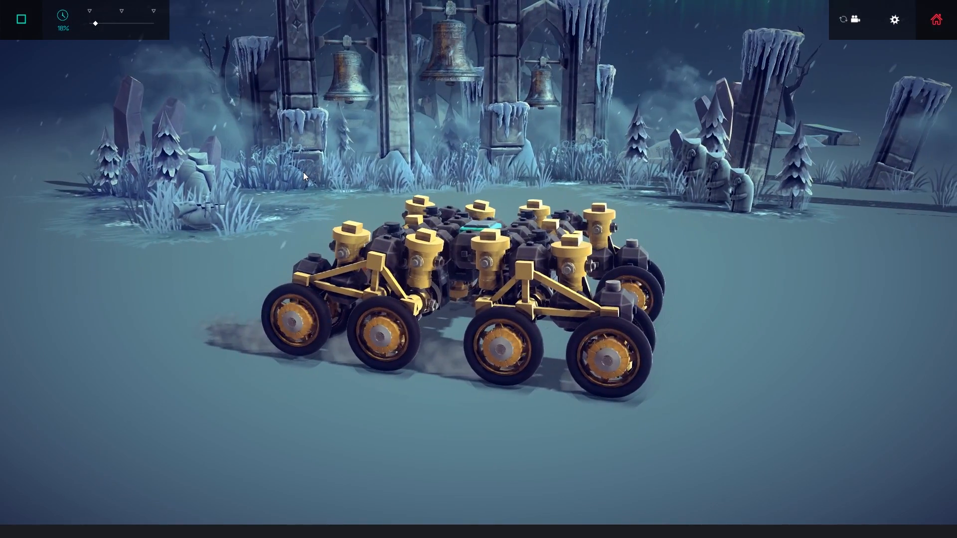
Stop the eight-wheel crawler simulation and return to build mode.
left_click(20, 19)
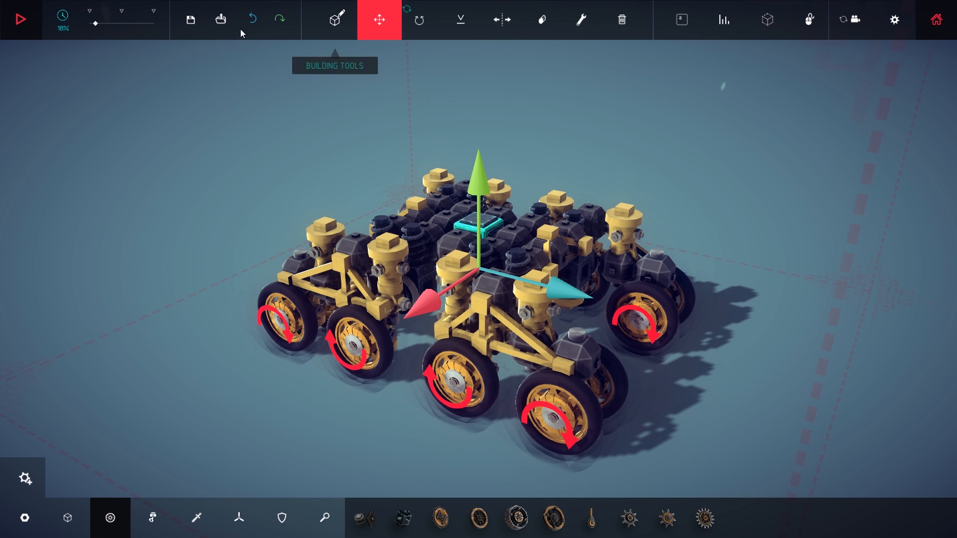
Load the saved chassis-rtcmod machine and start it driving in simulation.
left_click(219, 19)
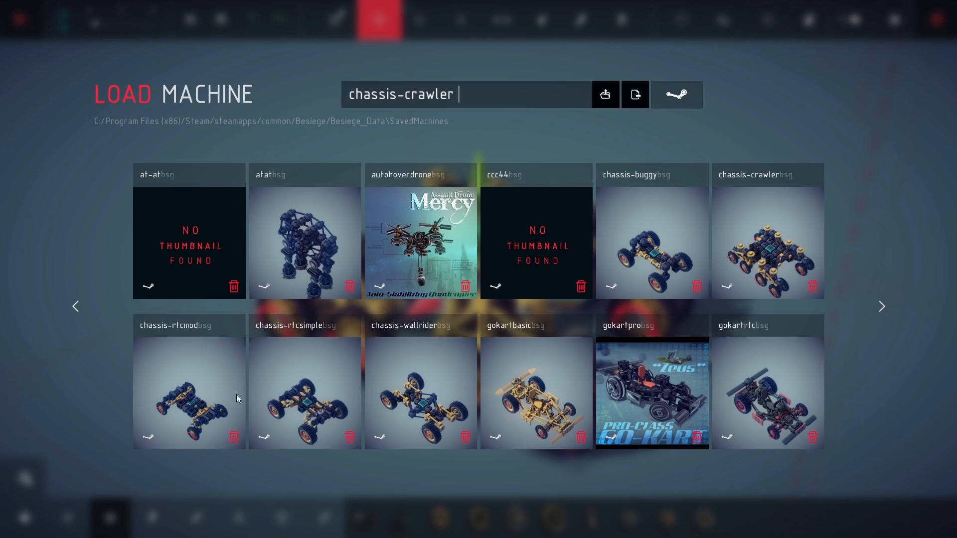
left_click(190, 391)
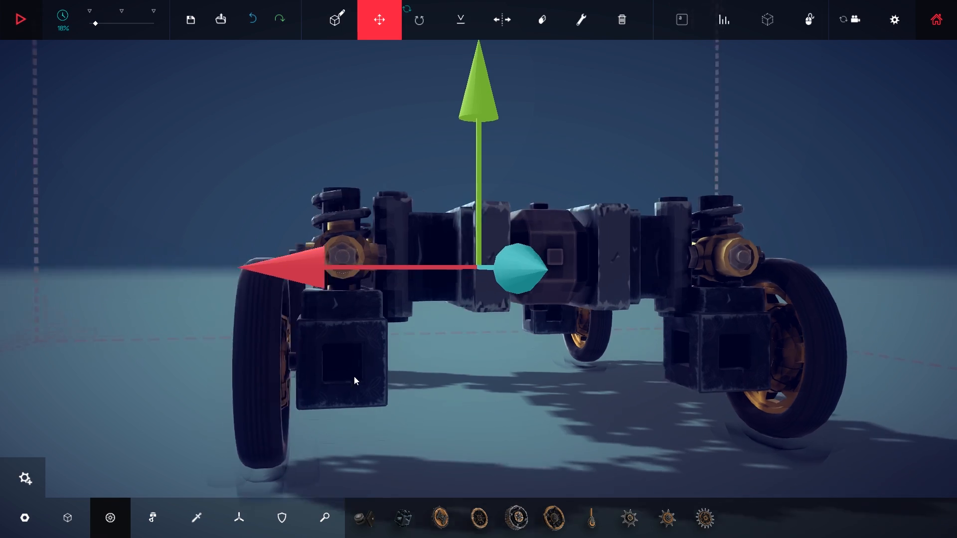
left_click(20, 19)
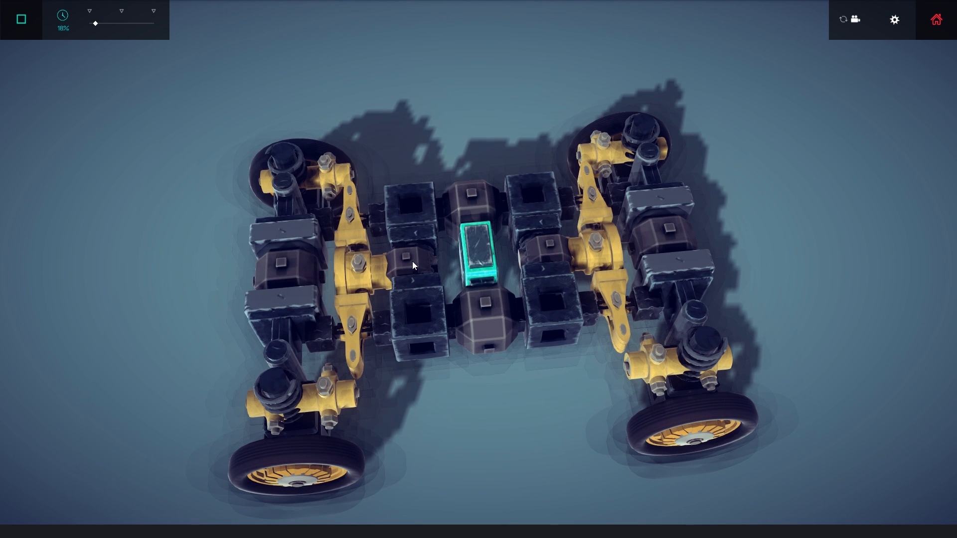
mouse_move(422, 273)
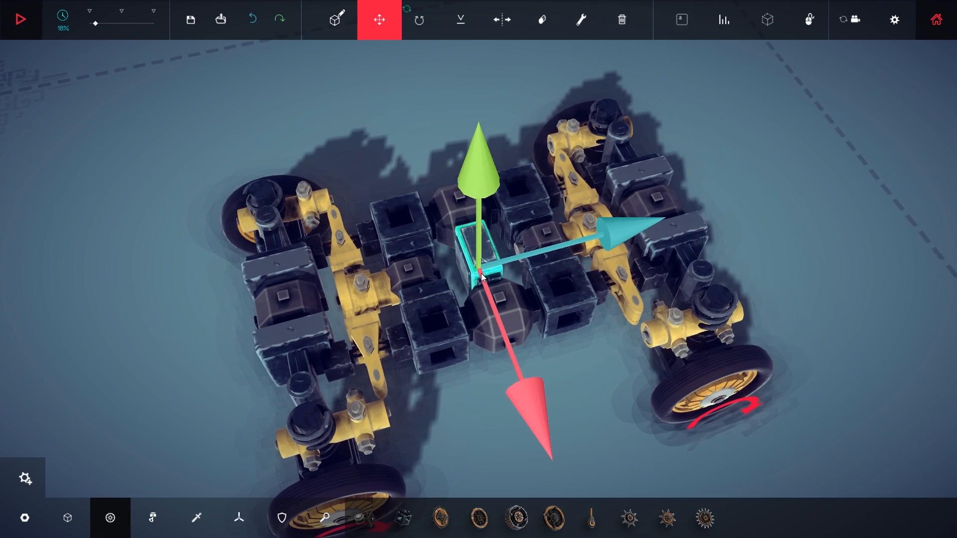
Start the chassis-rtcmod machine driving in simulation again.
left_click(20, 19)
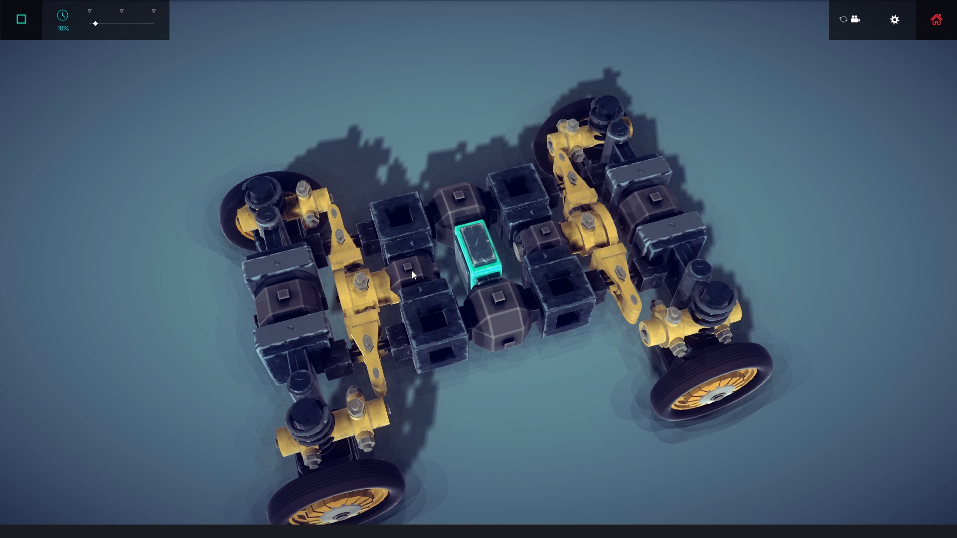
mouse_move(395, 357)
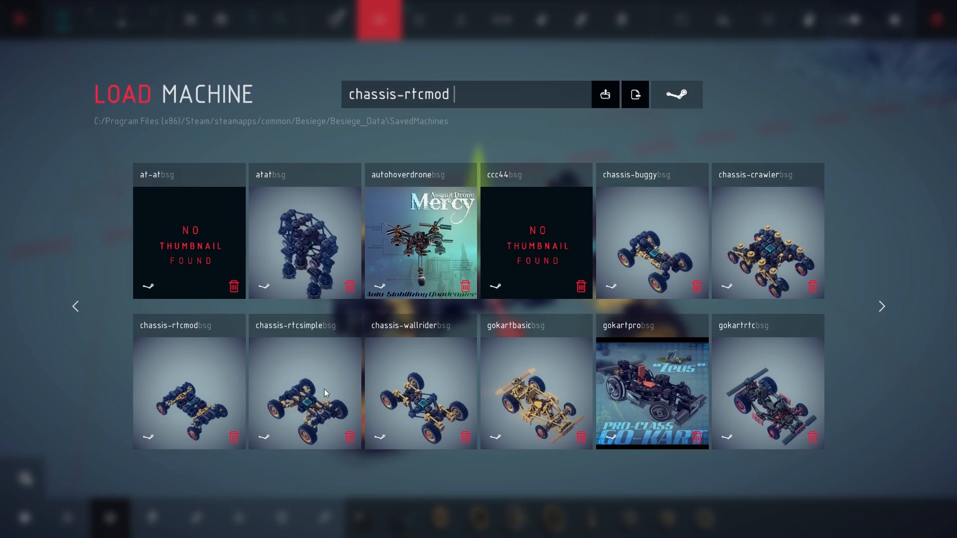
Load the chassis-rtcsimple machine and start simulating it.
left_click(189, 391)
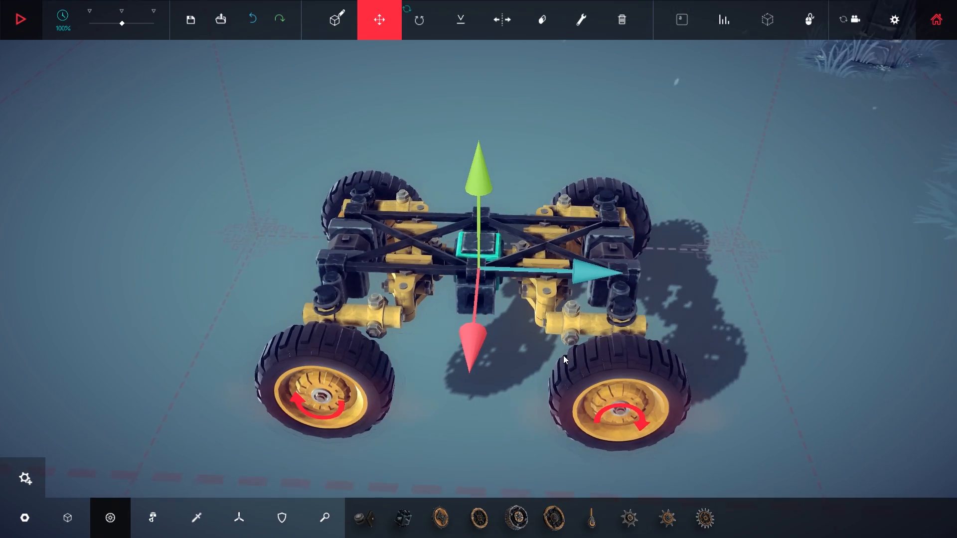
mouse_move(379, 20)
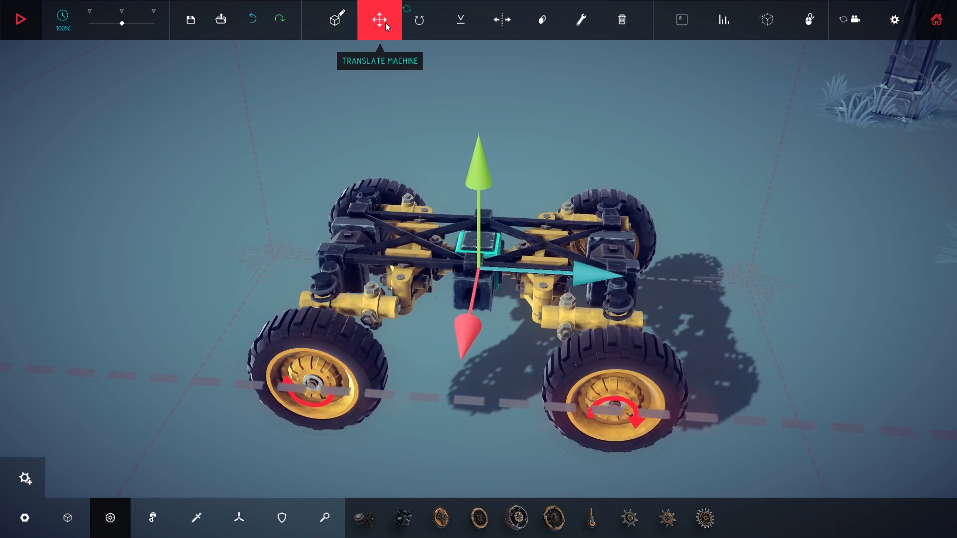
left_click(20, 18)
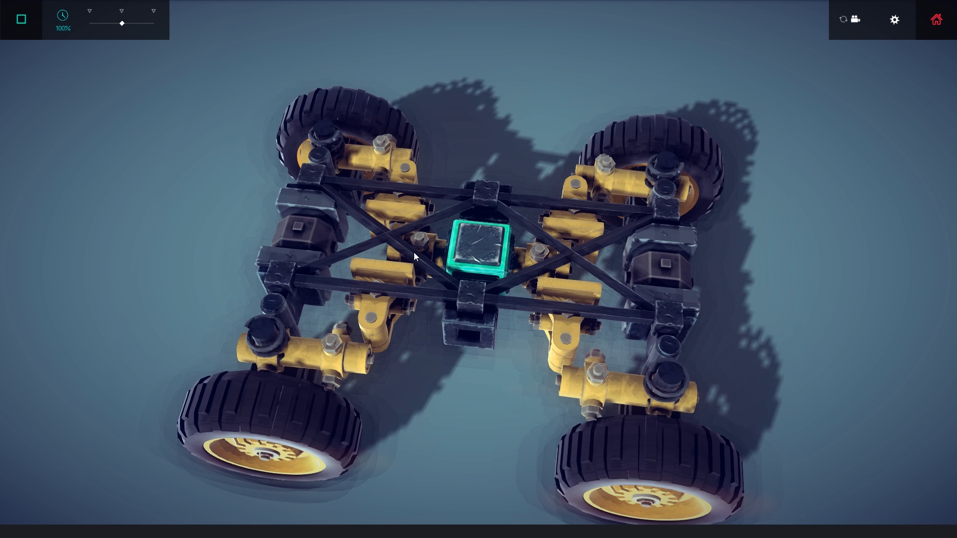
mouse_move(643, 212)
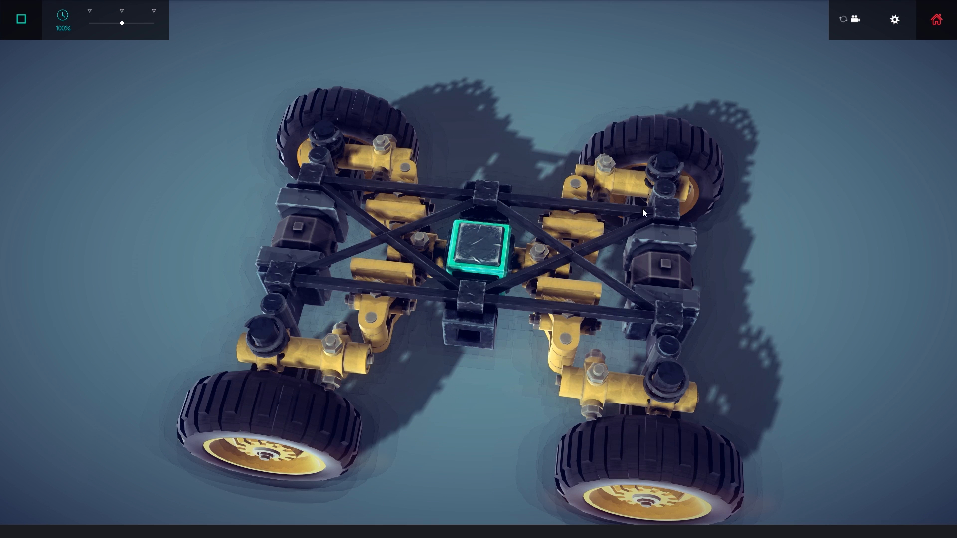
mouse_move(679, 324)
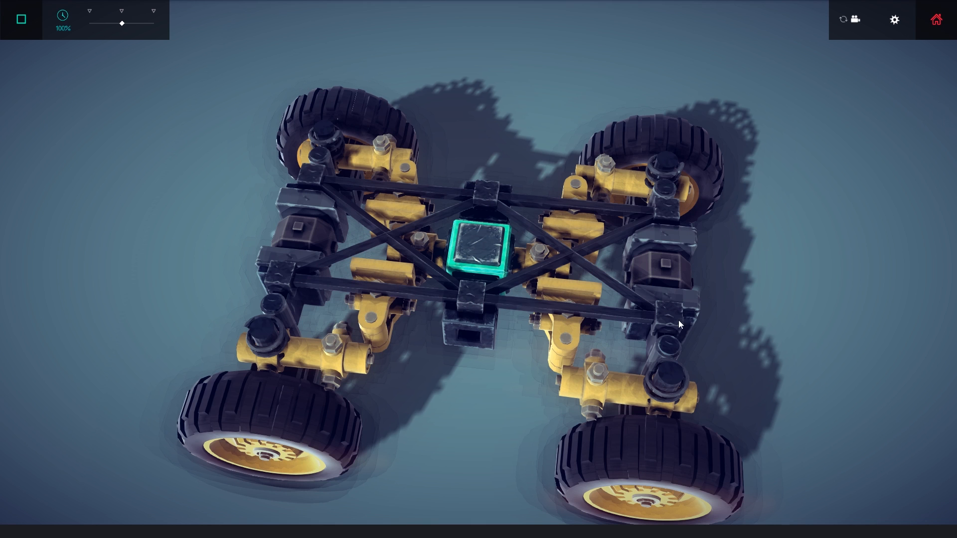
mouse_move(491, 198)
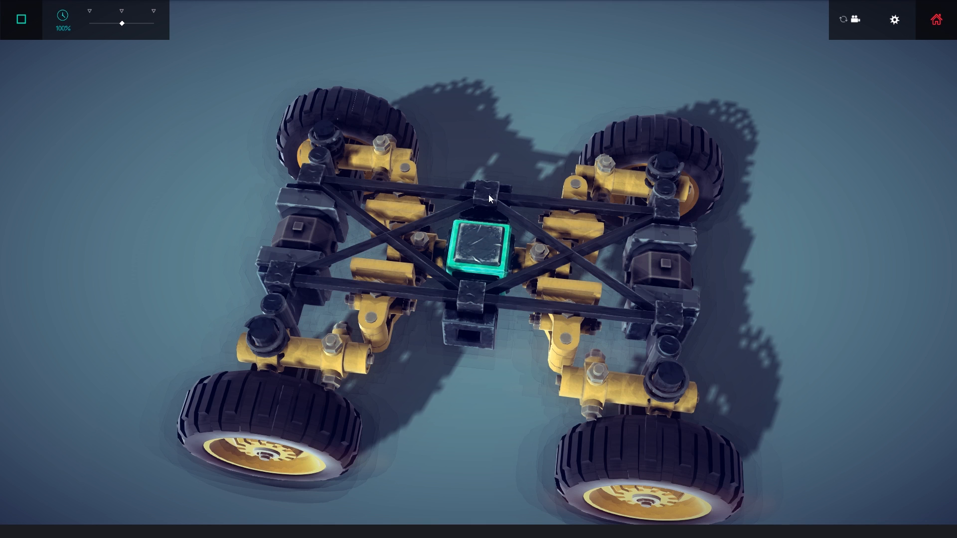
mouse_move(480, 201)
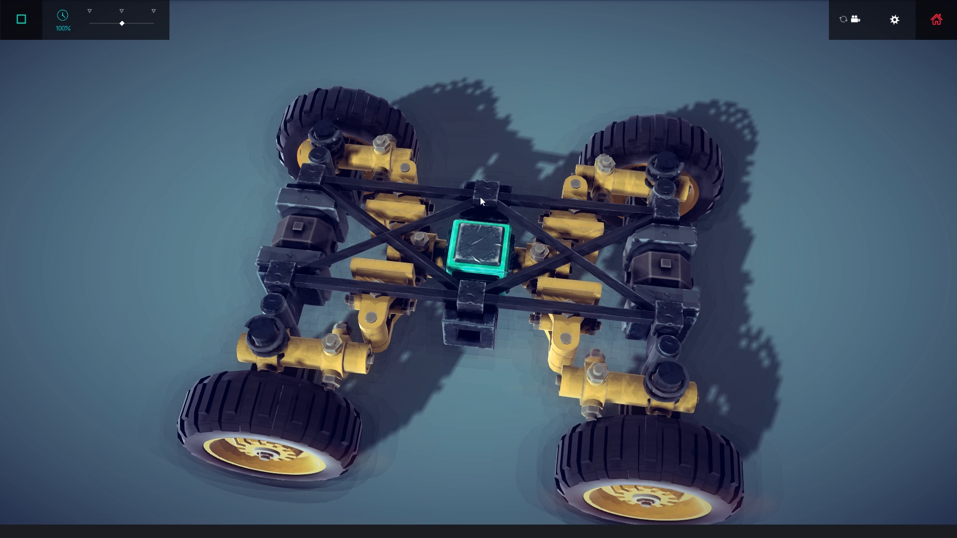
mouse_move(479, 307)
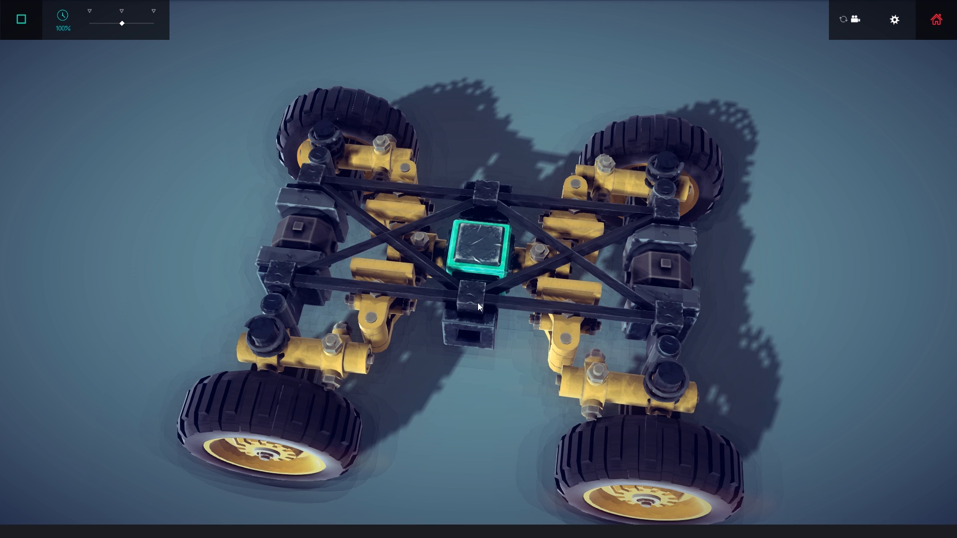
mouse_move(488, 330)
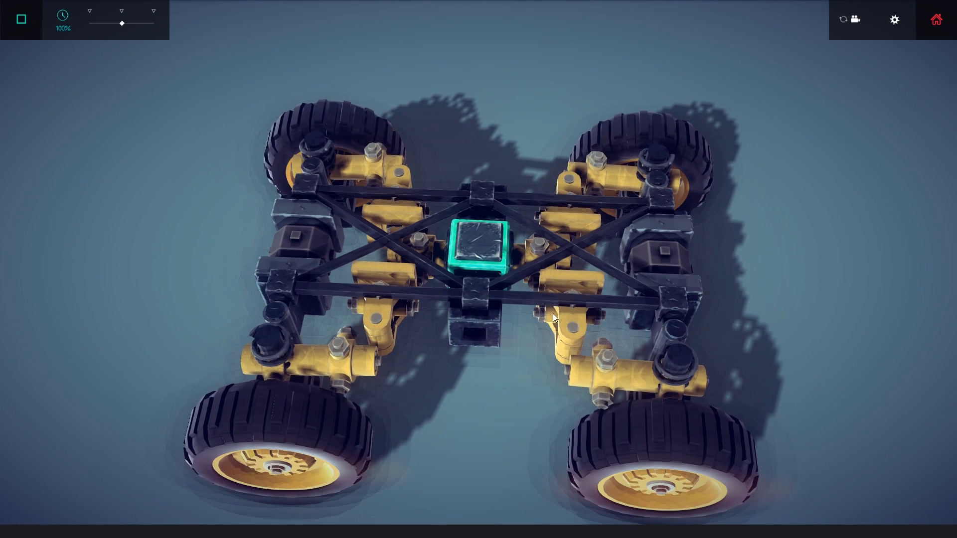
left_click(21, 19)
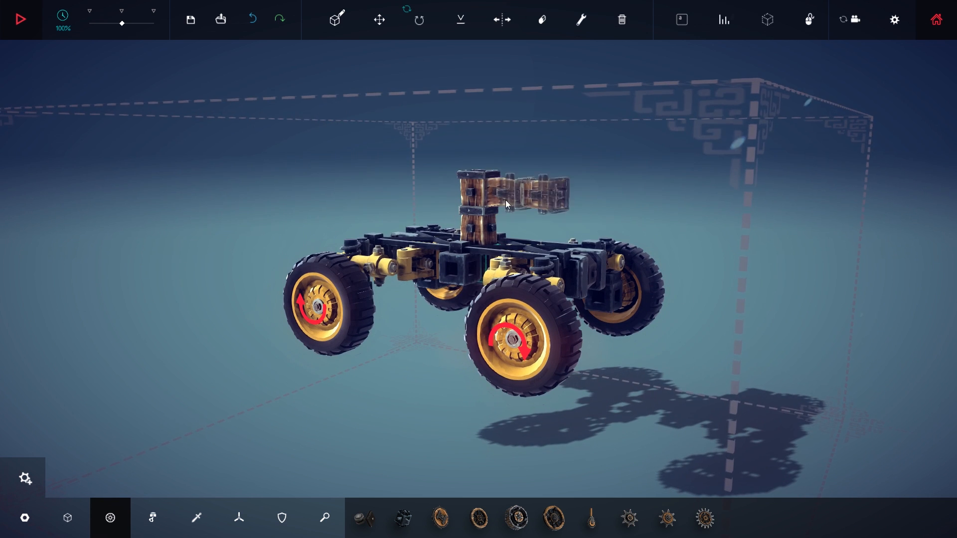
left_click(440, 519)
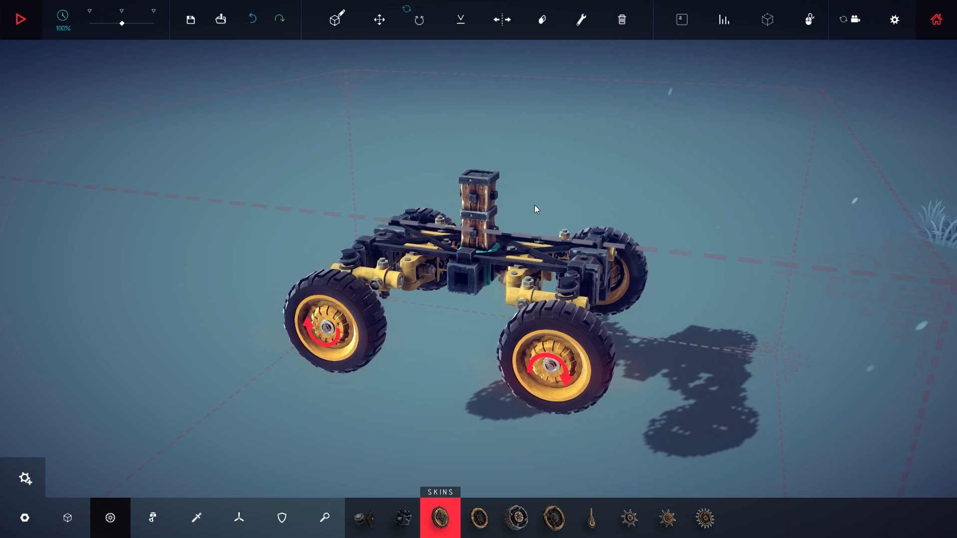
mouse_move(281, 518)
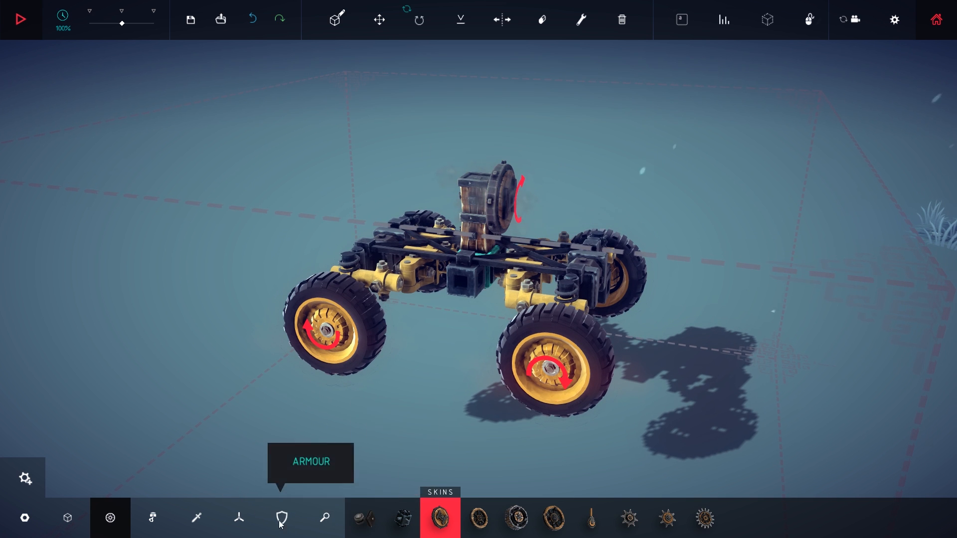
left_click(67, 517)
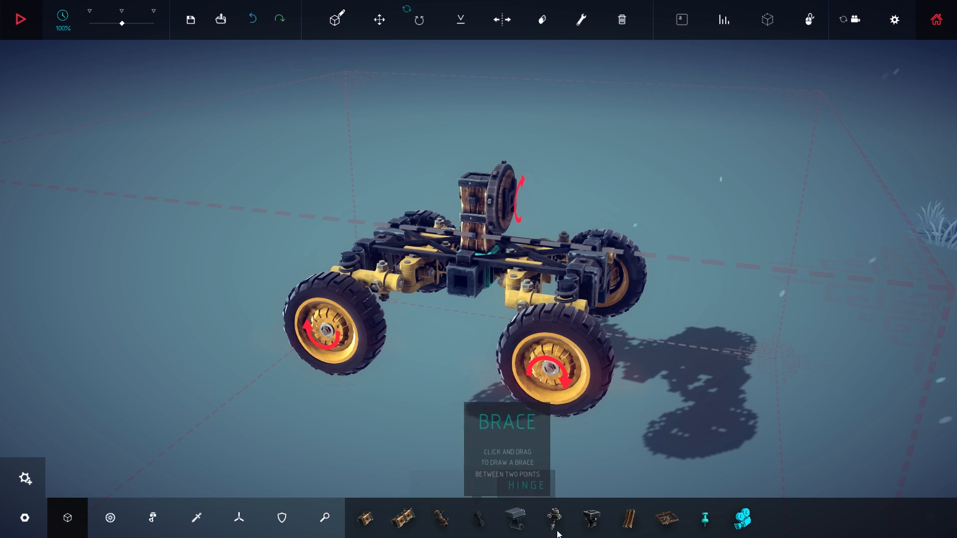
left_click(365, 518)
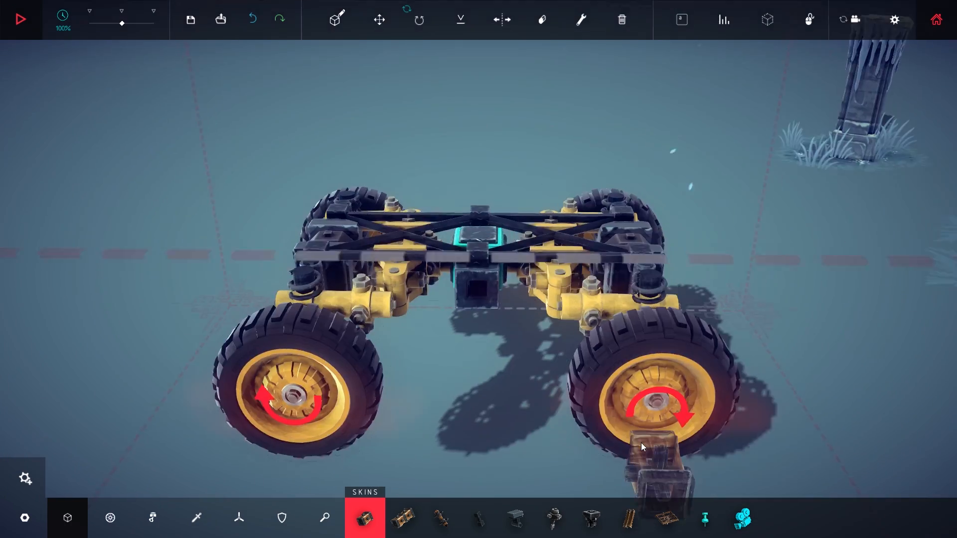
left_click(19, 18)
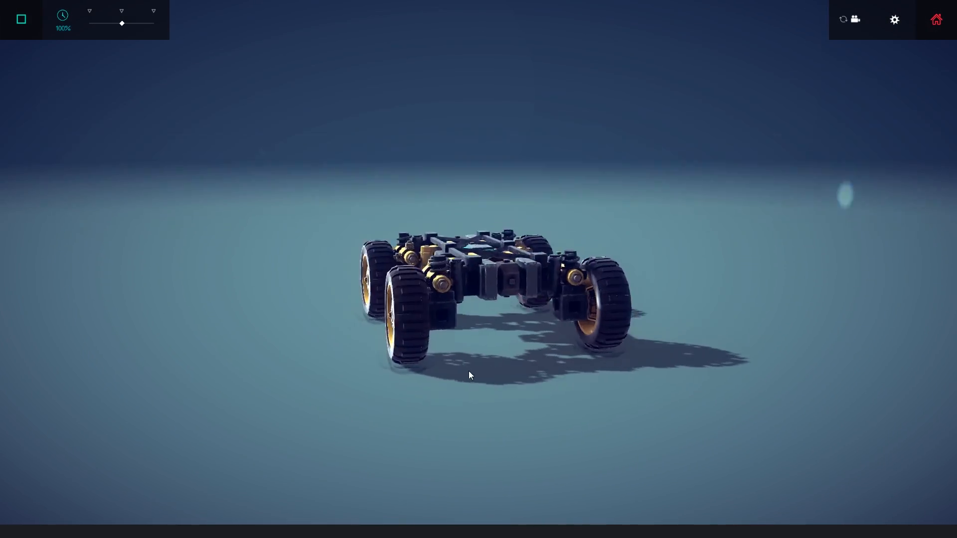
Stop the simulation, restart it, and toggle it again to drive the chassis near the bell ruins.
left_click(20, 19)
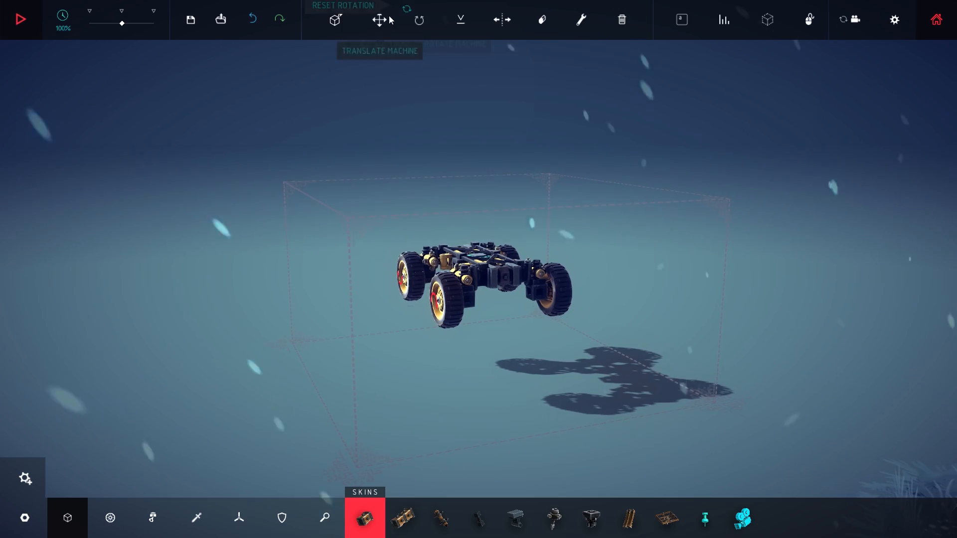
left_click(20, 19)
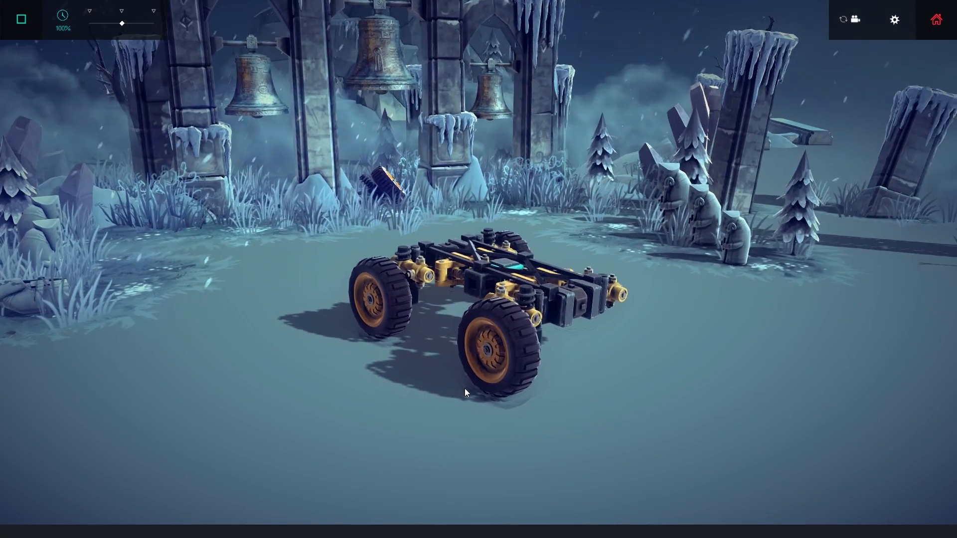
left_click(20, 19)
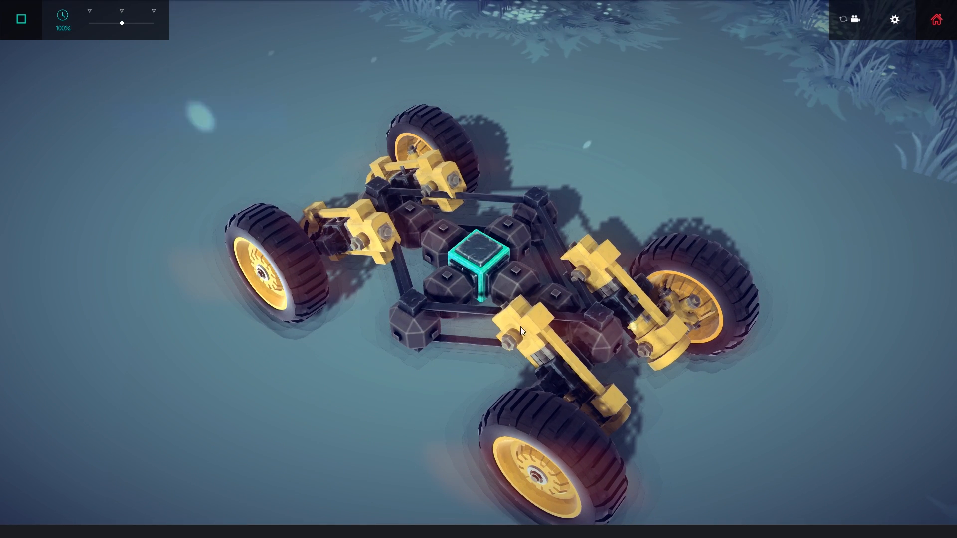
mouse_move(603, 279)
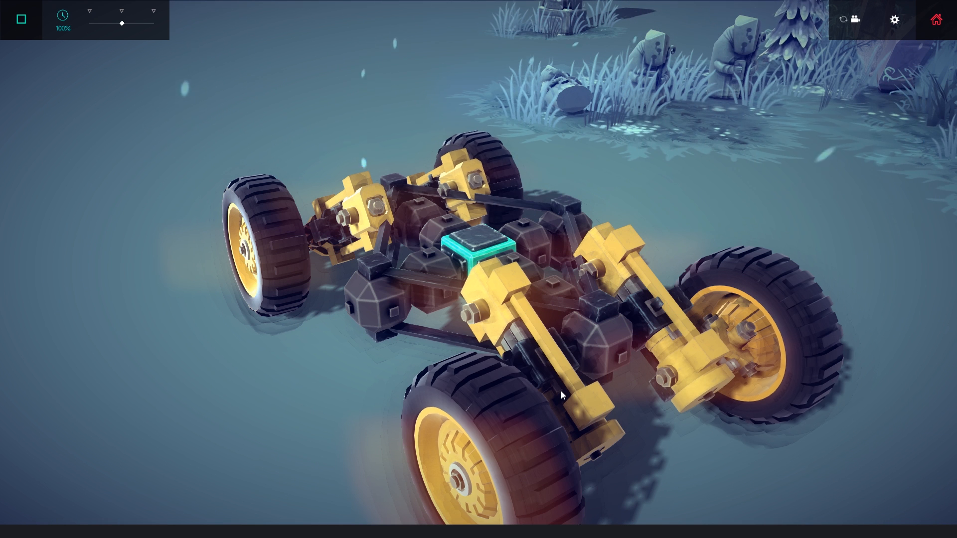
mouse_move(595, 420)
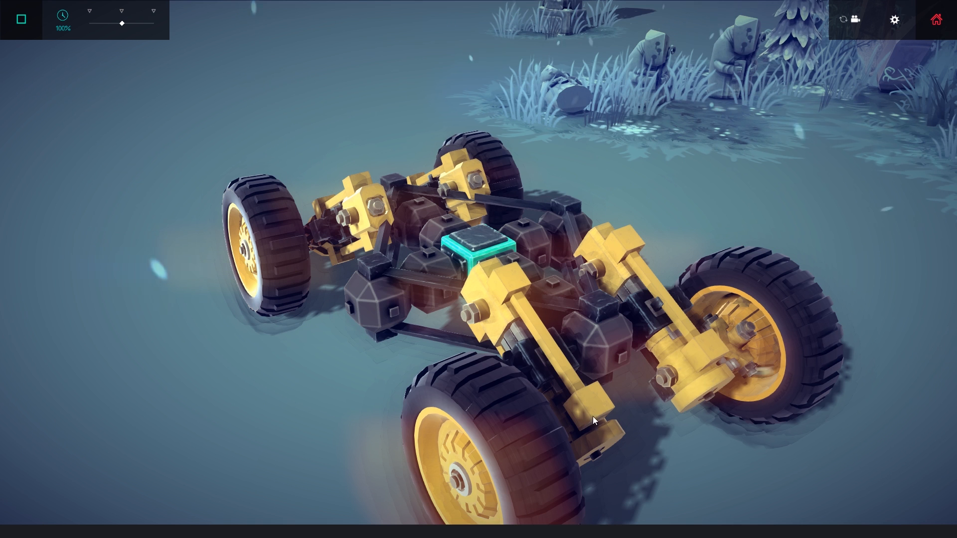
mouse_move(682, 343)
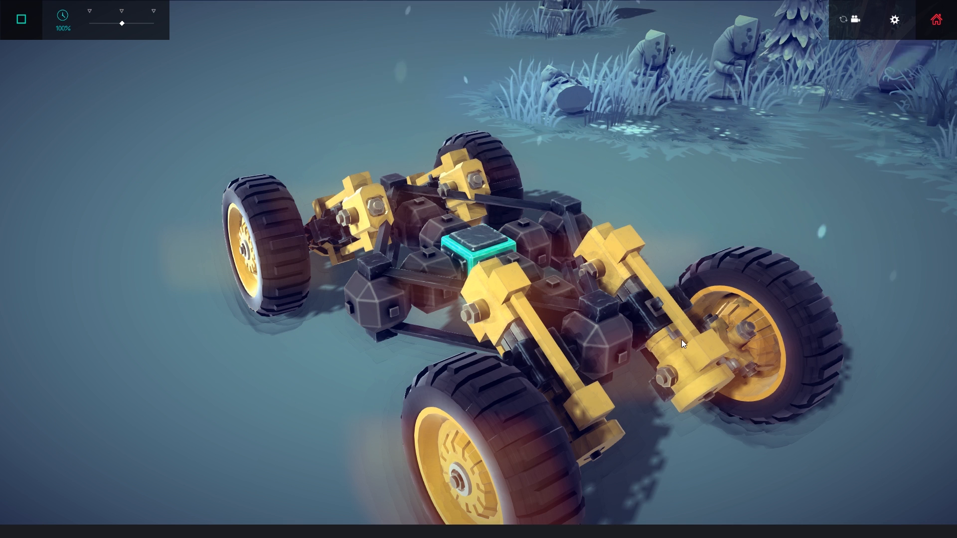
mouse_move(602, 264)
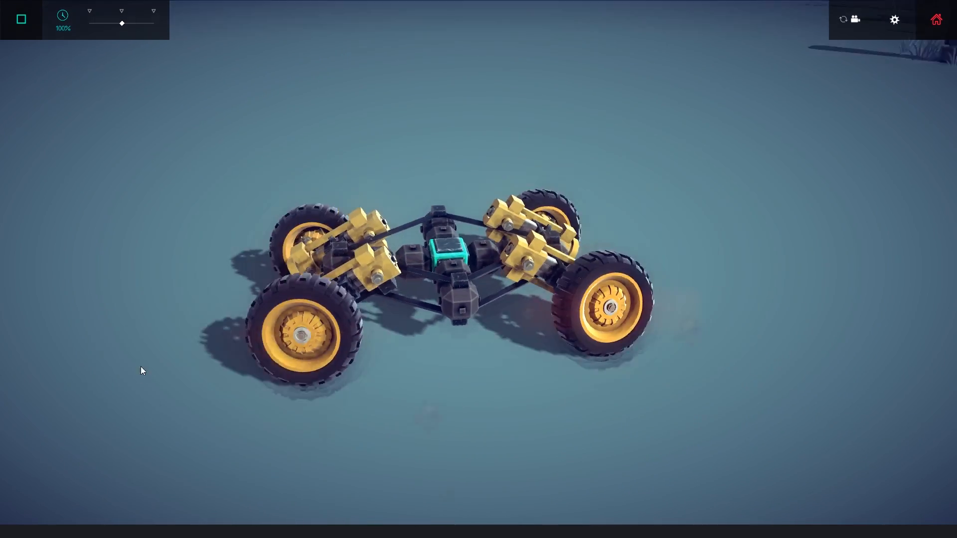
left_click(21, 19)
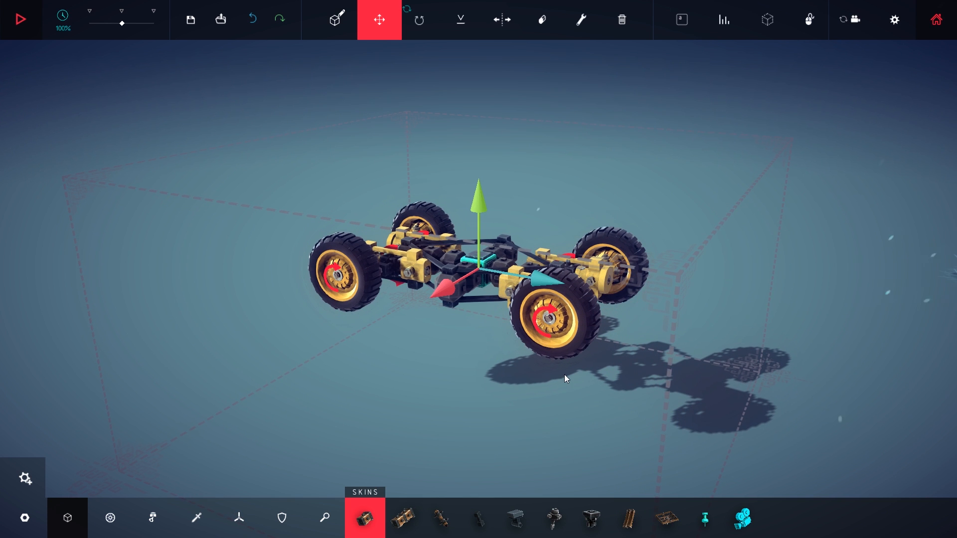
Run the diamond-frame chassis in simulation, then stop to return to build mode.
left_click(20, 19)
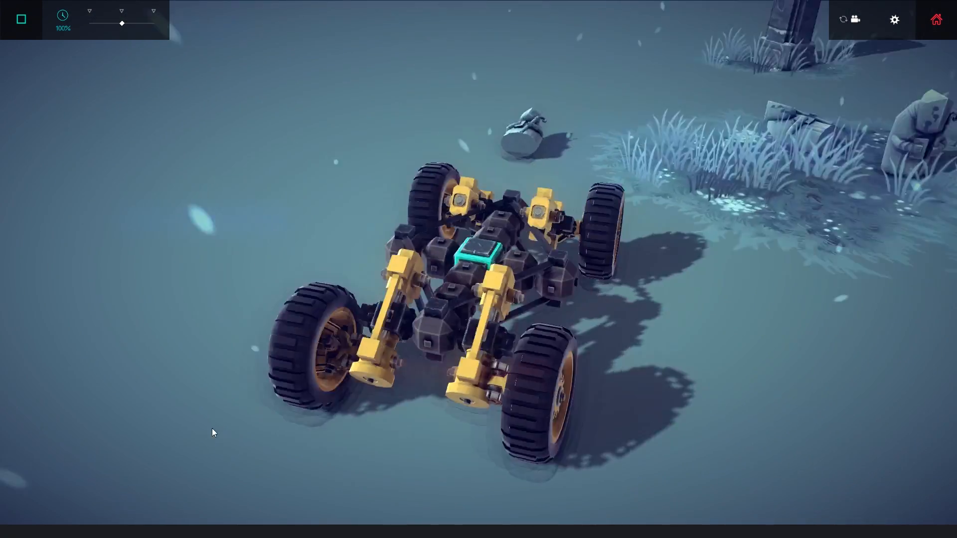
left_click(20, 19)
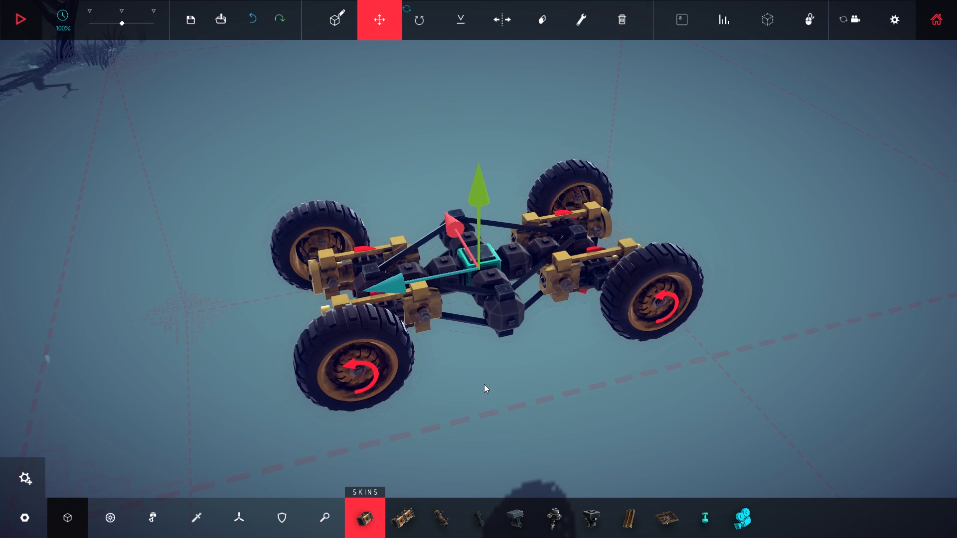
mouse_move(482, 383)
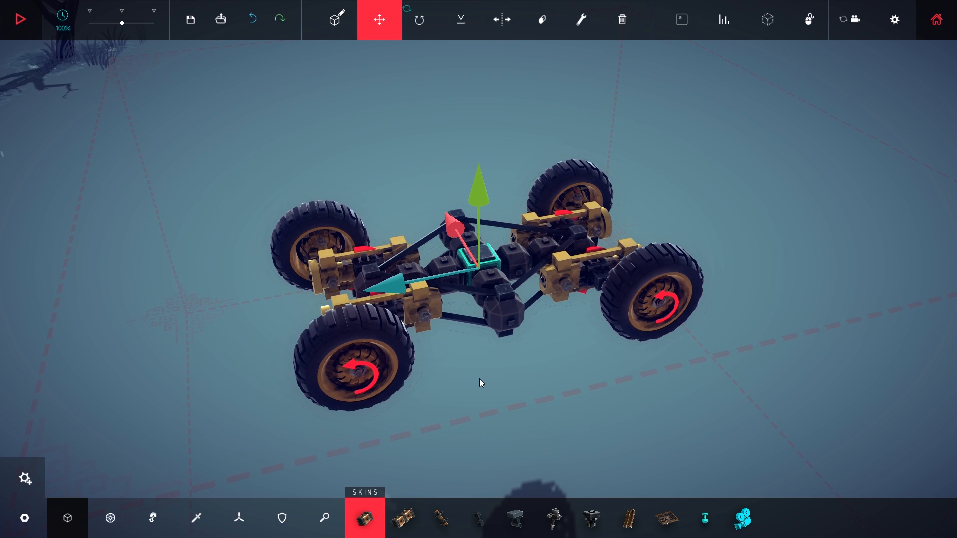
mouse_move(379, 19)
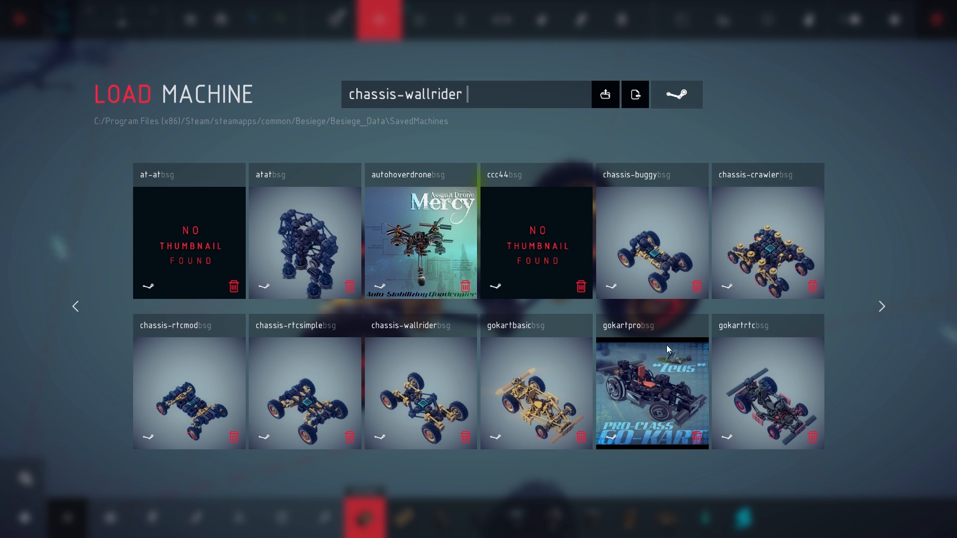
mouse_move(92, 273)
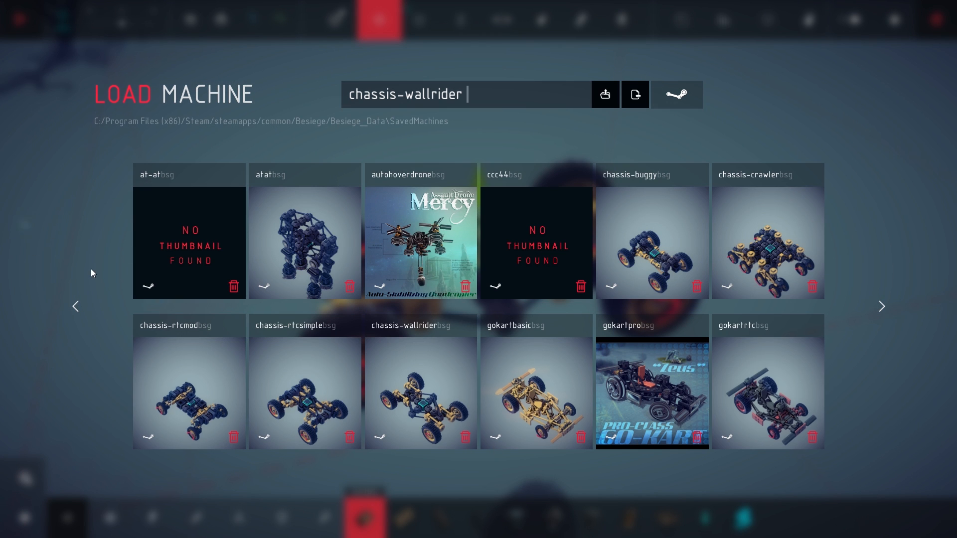